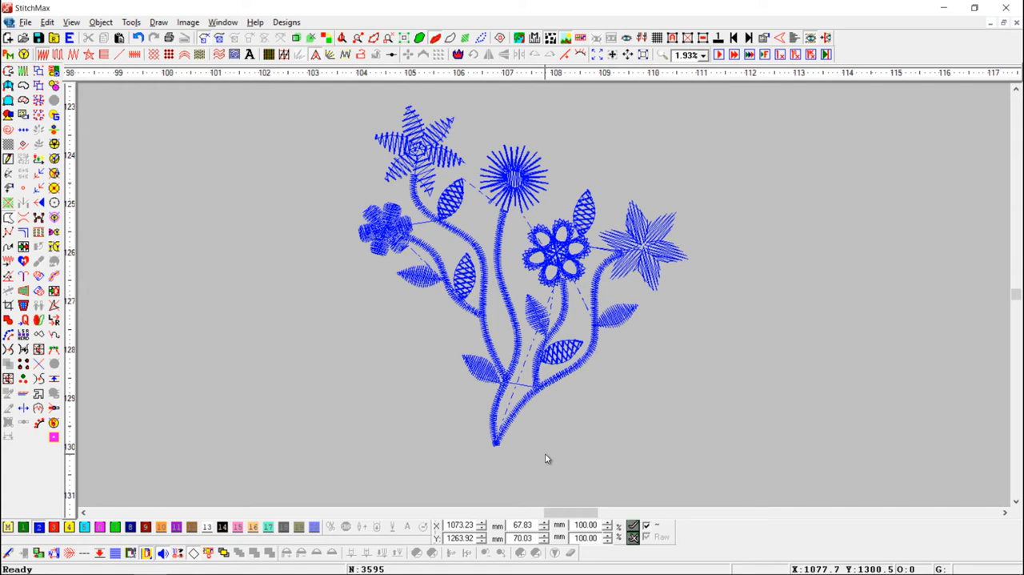
{"action": "mouse_move", "coordinate": [547, 457]}
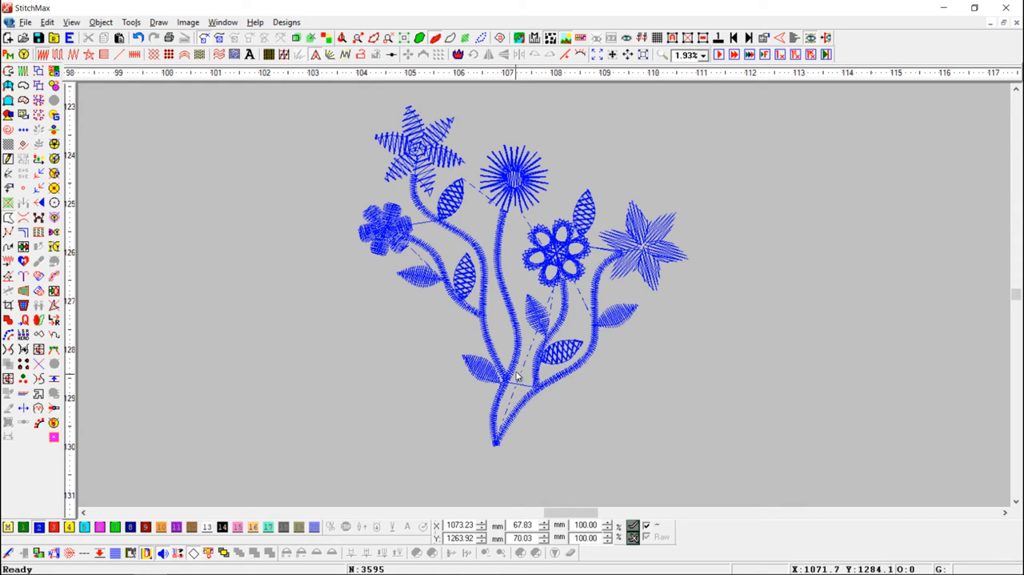
{"action": "mouse_move", "coordinate": [519, 374]}
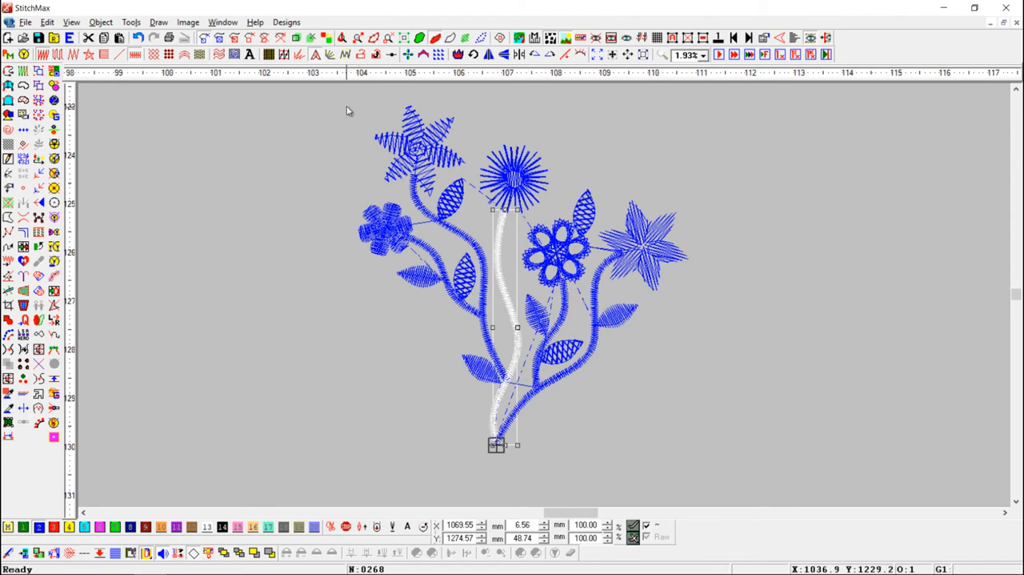
- Box-select the whole floral design and attach all its objects with Ctrl+Shift+R
{"action": "left_click_drag", "start_coordinate": [338, 98], "coordinate": [543, 325]}
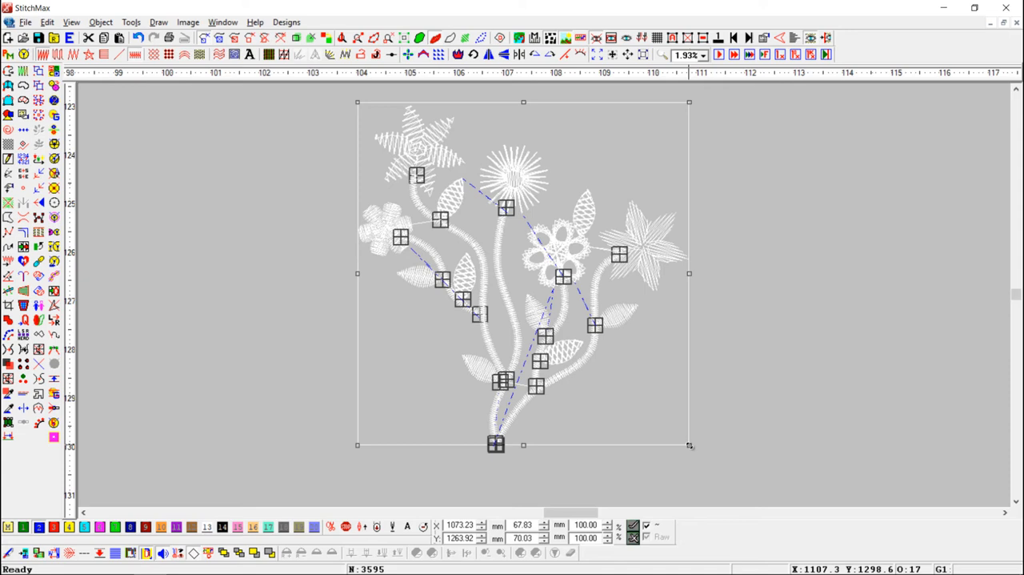
{"action": "key", "text": "Ctrl+Shift+R"}
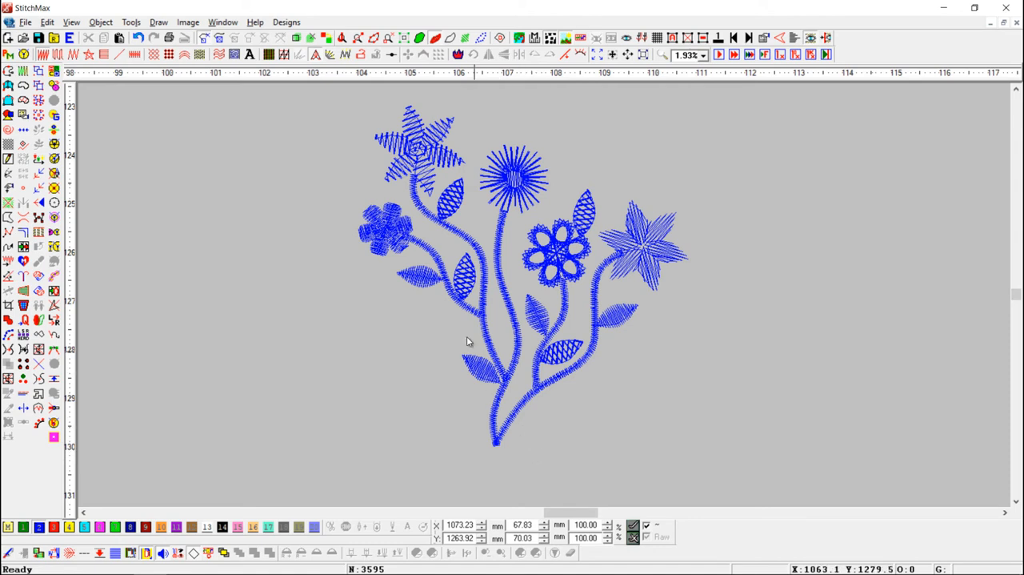
{"action": "mouse_move", "coordinate": [413, 152]}
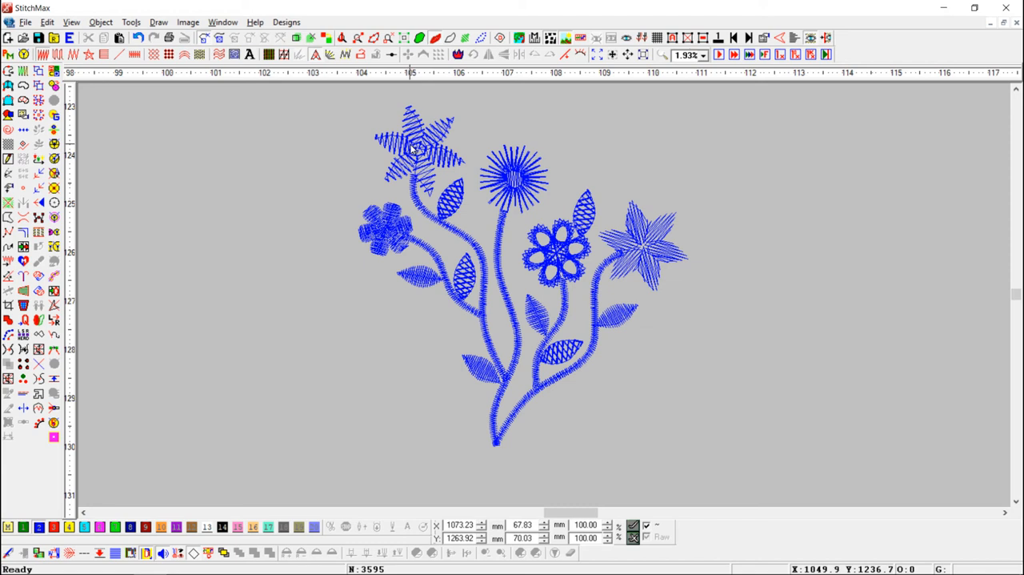
- Select the top-left star-shaped flower on its own
{"action": "left_click", "coordinate": [416, 152]}
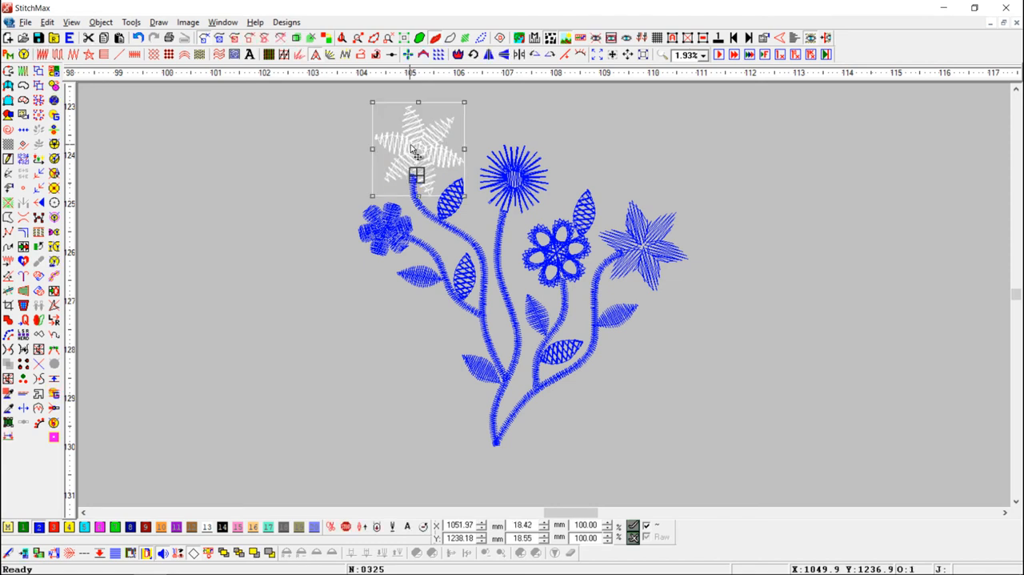
{"action": "mouse_move", "coordinate": [363, 152]}
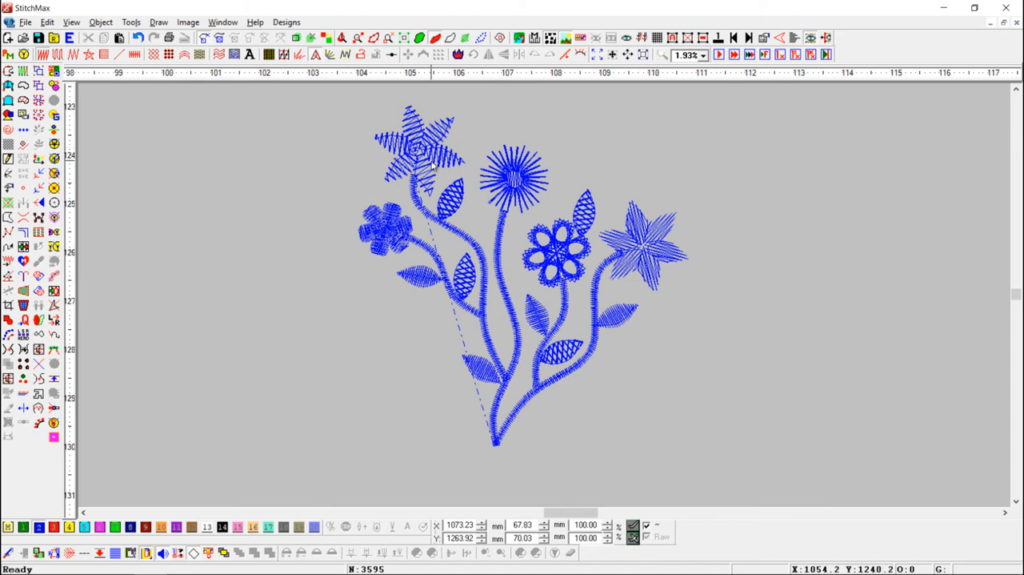
{"action": "mouse_move", "coordinate": [472, 373]}
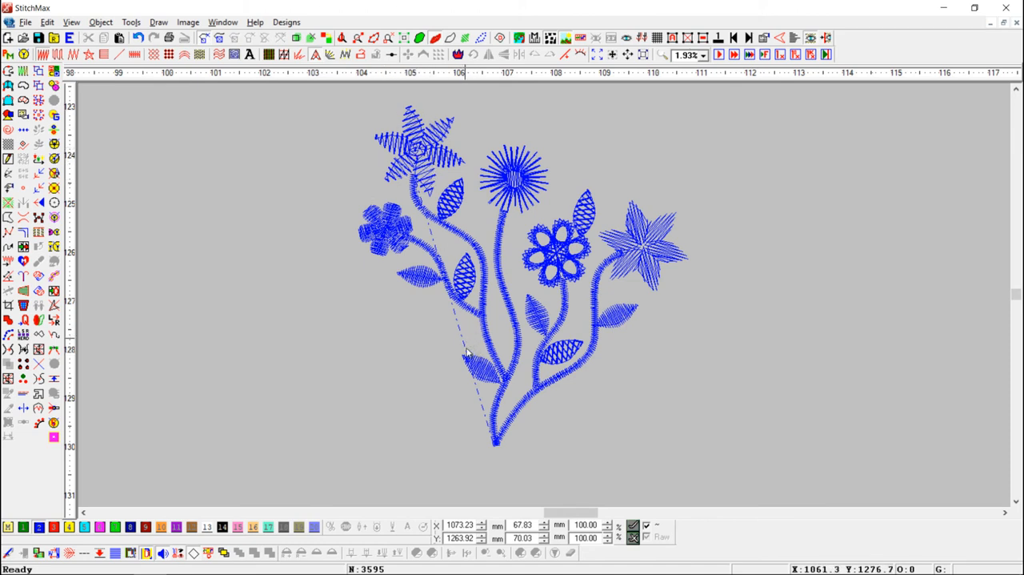
{"action": "mouse_move", "coordinate": [416, 341]}
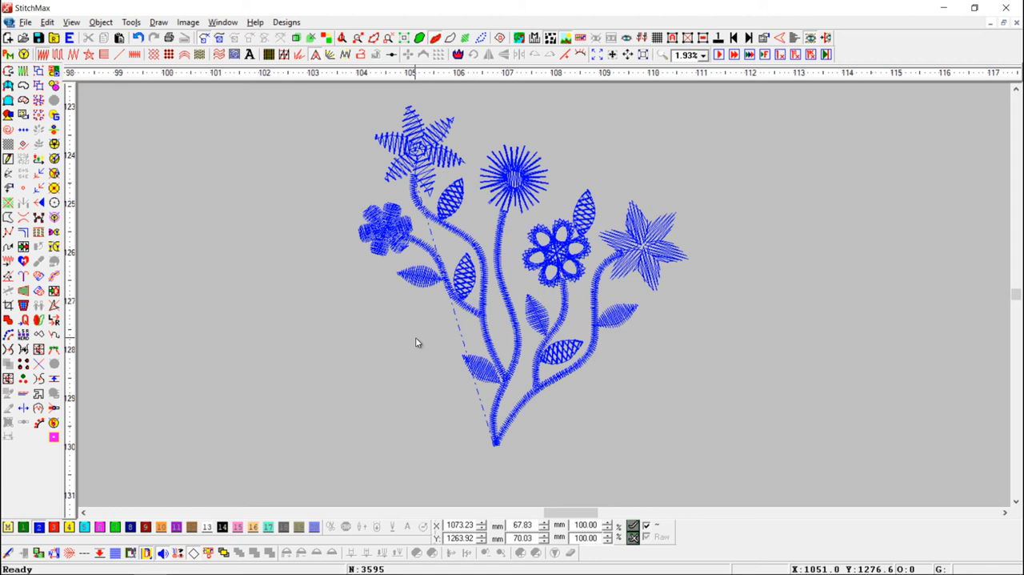
{"action": "mouse_move", "coordinate": [627, 238]}
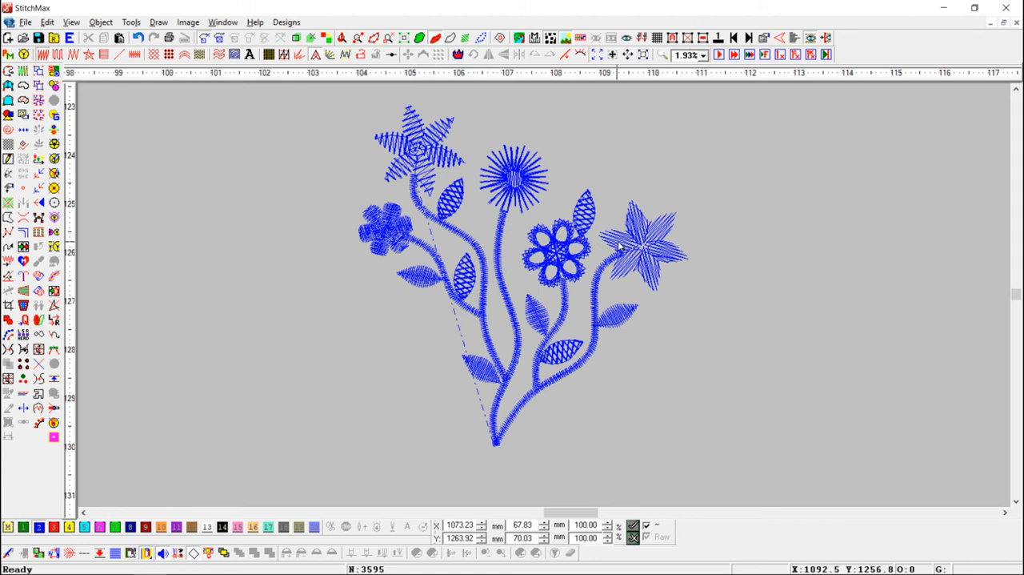
- Select the right star flower and detach it with Ctrl+Shift+B
{"action": "left_click", "coordinate": [644, 244]}
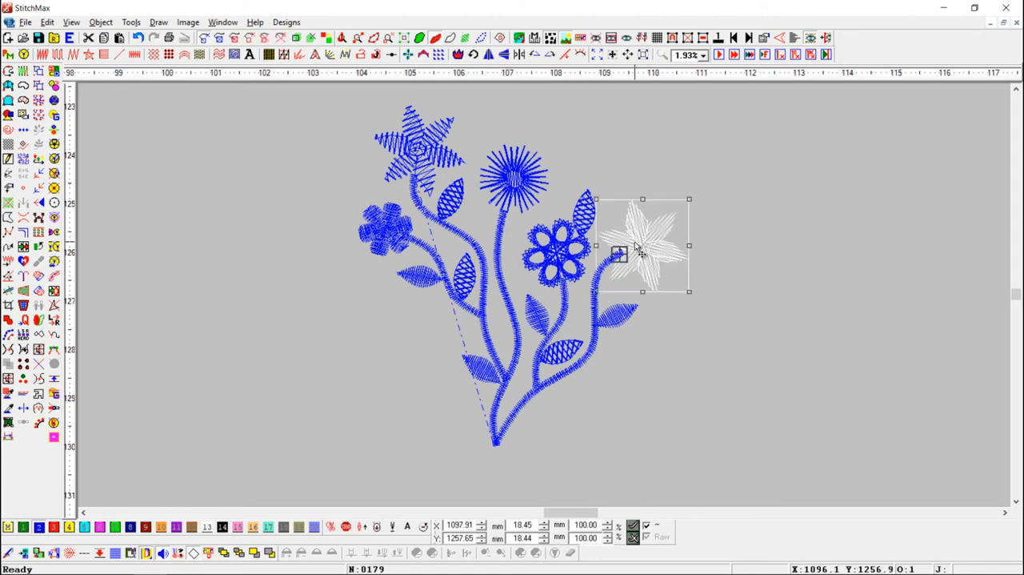
{"action": "mouse_move", "coordinate": [295, 229]}
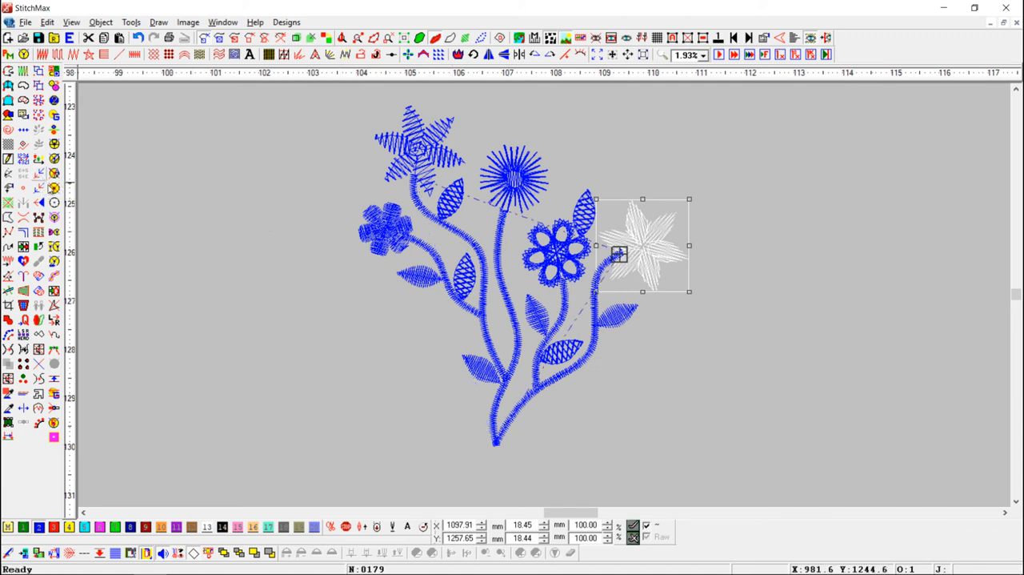
{"action": "key", "text": "Ctrl+Shift+B"}
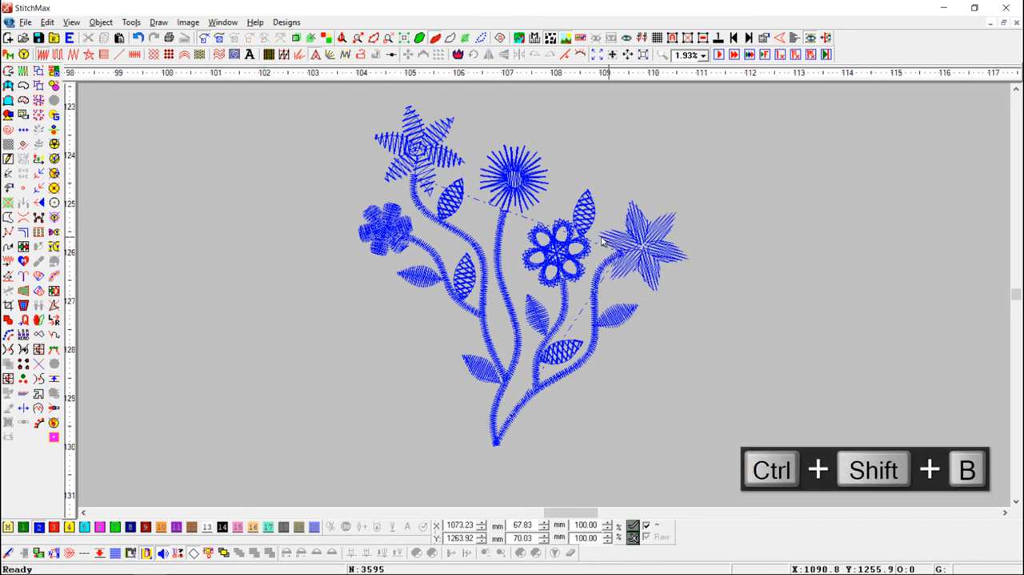
{"action": "mouse_move", "coordinate": [628, 261]}
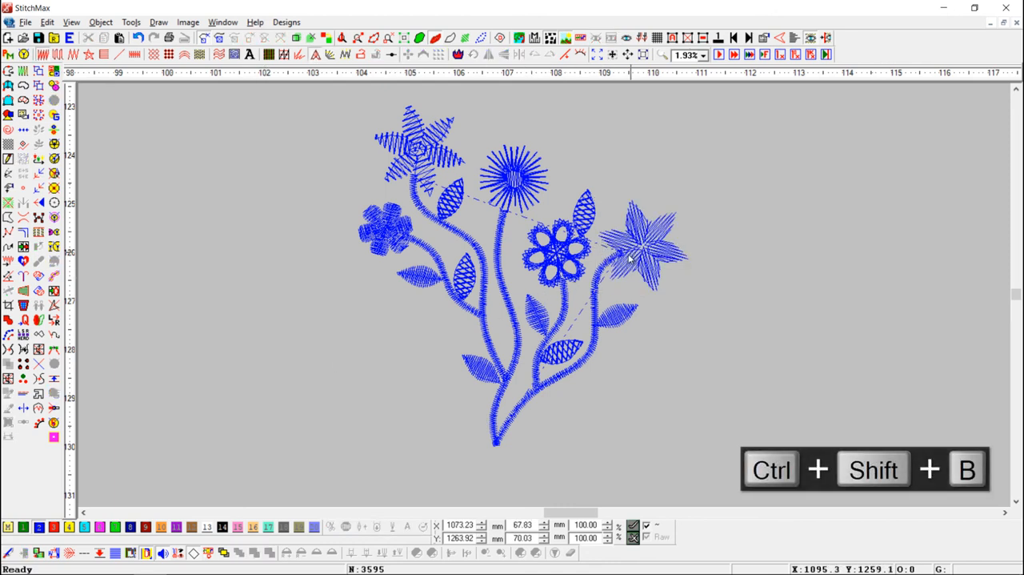